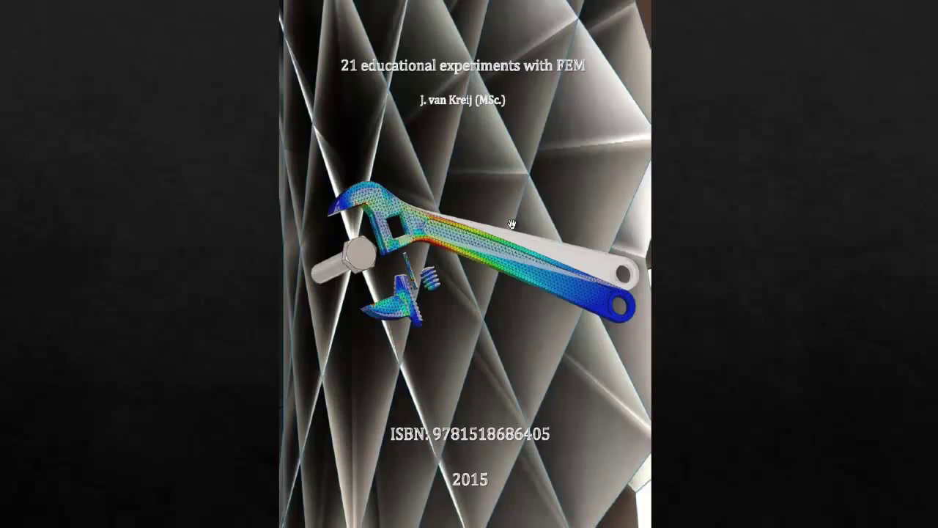
pyautogui.moveTo(476, 207)
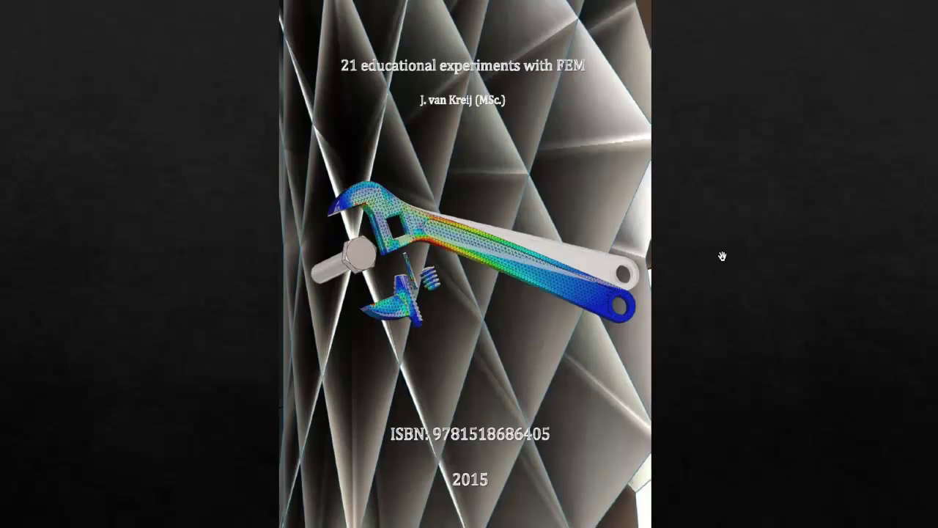
pyautogui.moveTo(720, 262)
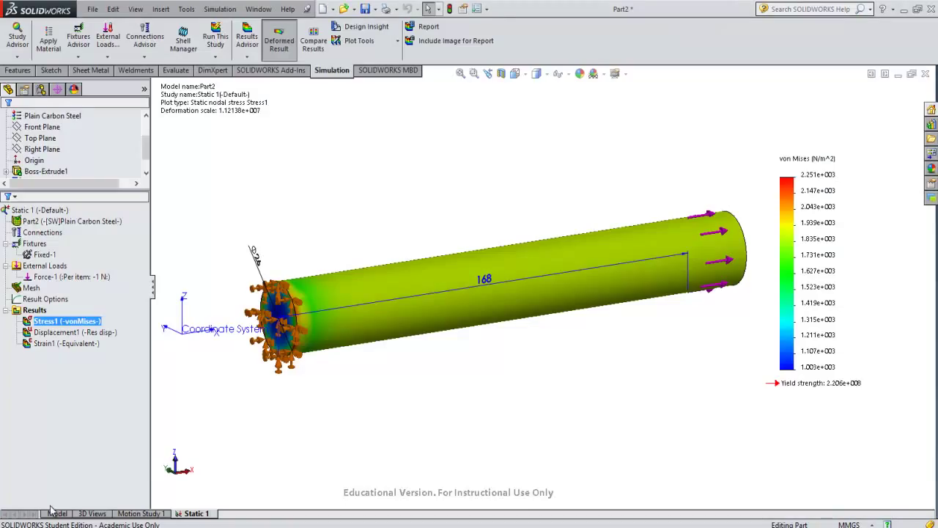
# Step: Return to the plain steel rod model and cancel the new-document template dialog
pyautogui.click(56, 513)
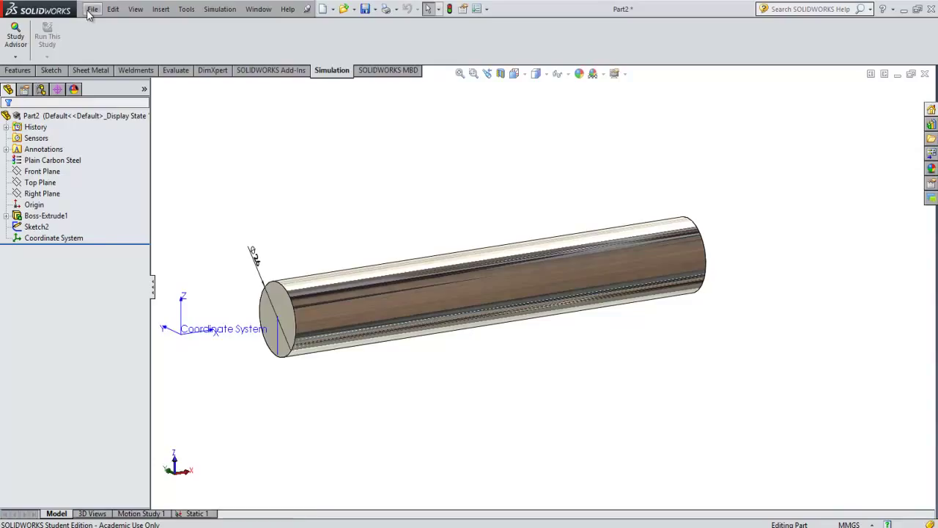
pyautogui.click(92, 8)
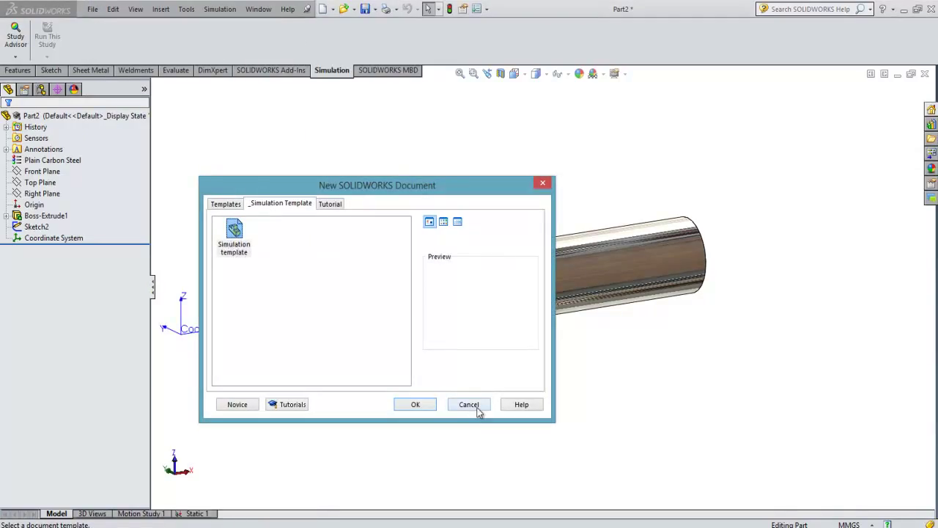
pyautogui.click(468, 404)
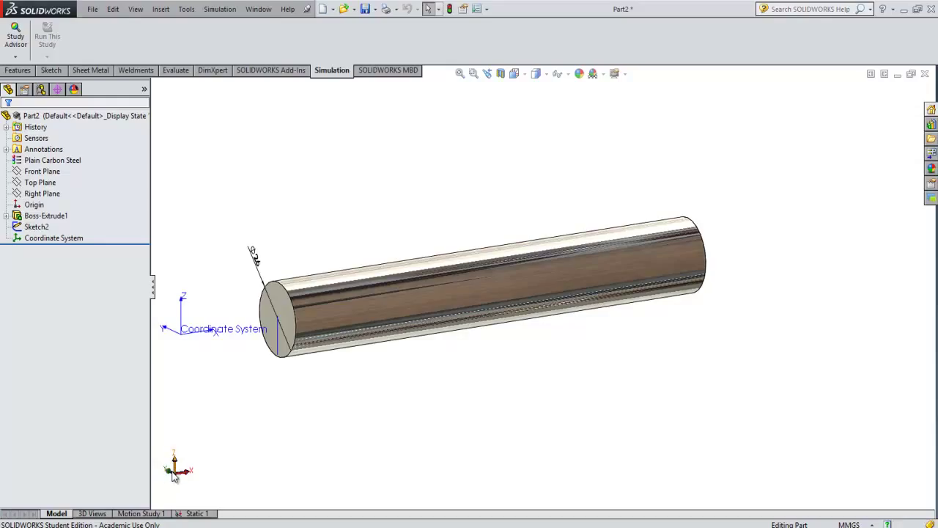
pyautogui.moveTo(414, 424)
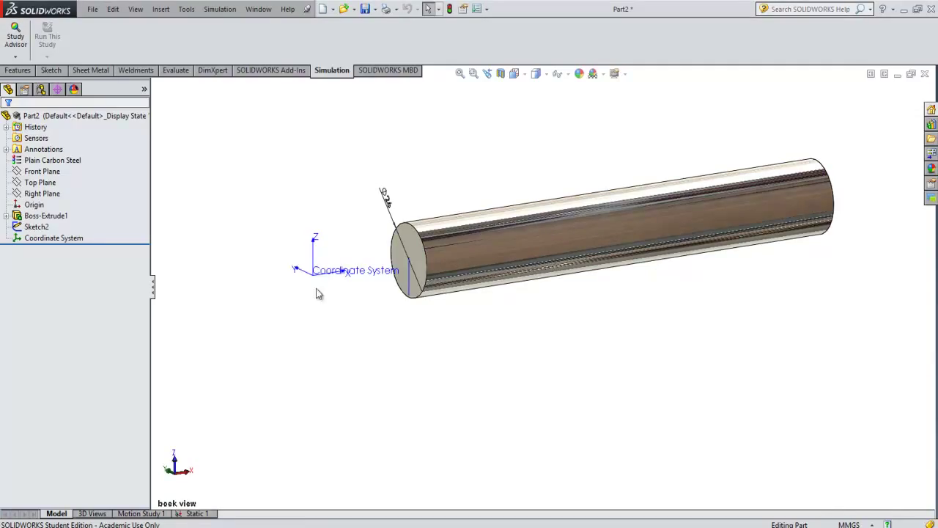
pyautogui.moveTo(285, 313)
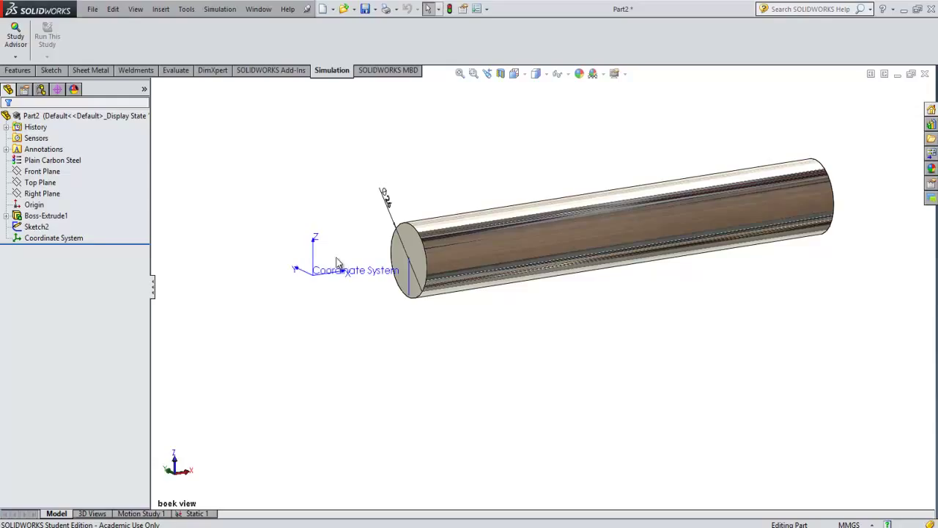
pyautogui.moveTo(406, 338)
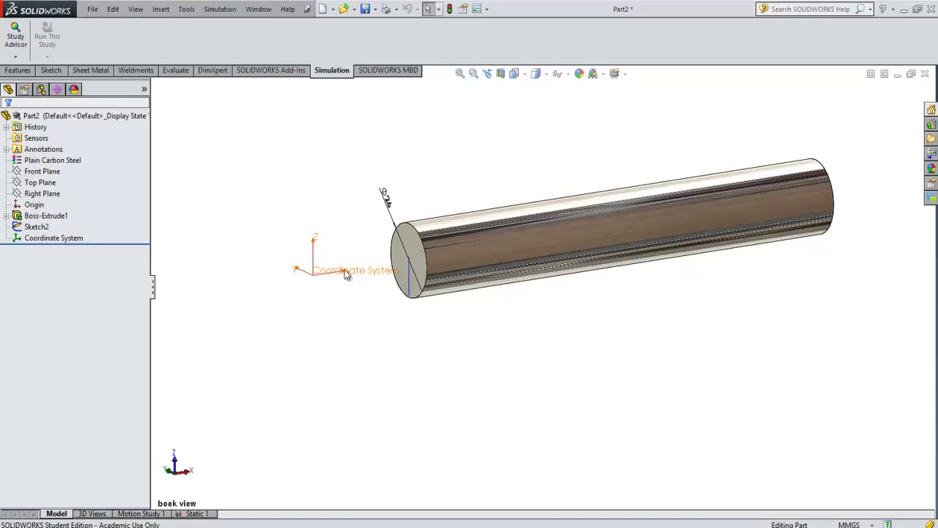
pyautogui.moveTo(348, 273)
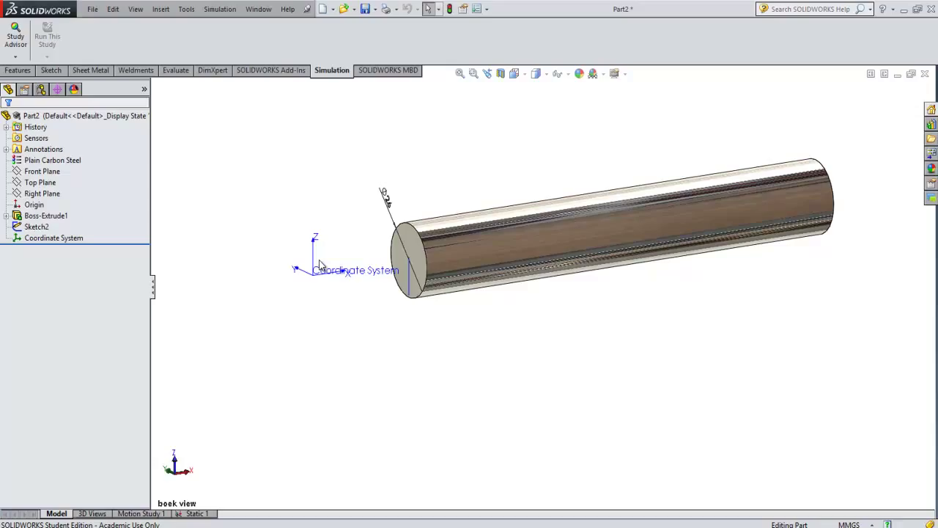
pyautogui.moveTo(364, 249)
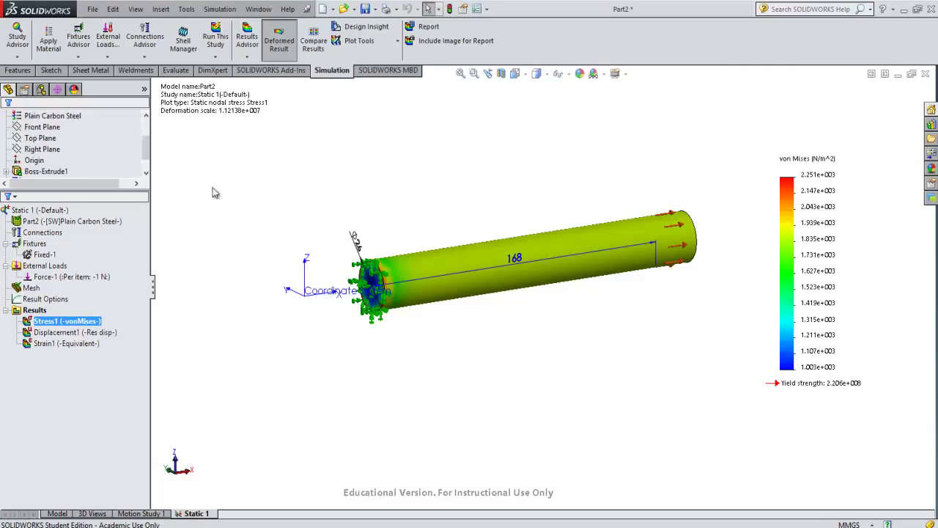
pyautogui.moveTo(255, 182)
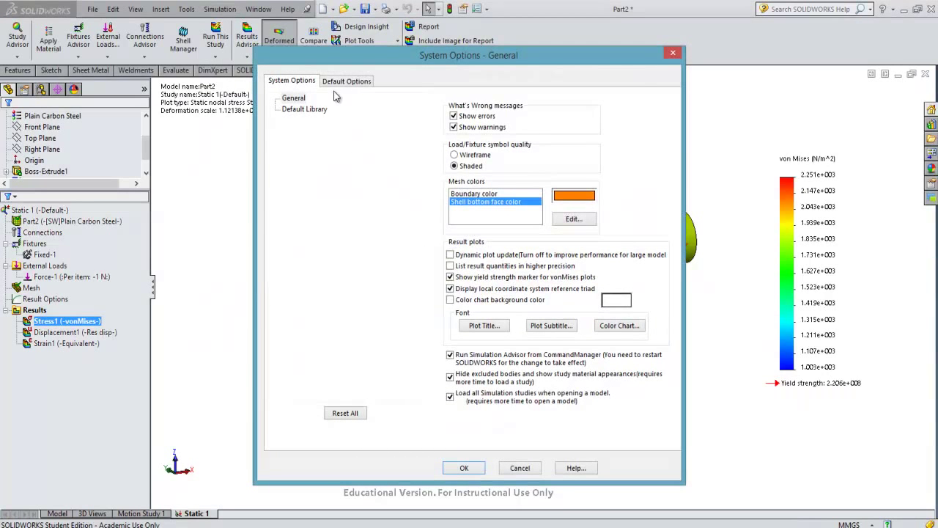
# Step: Set the default Pressure/Stress unit to N/mm^2 (MPa) under Default Options > Units
pyautogui.click(347, 80)
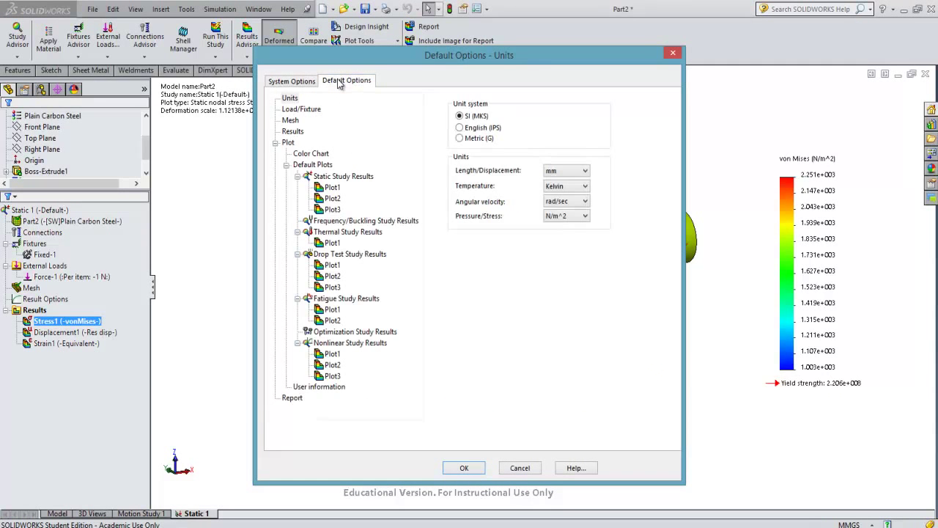
pyautogui.moveTo(317, 115)
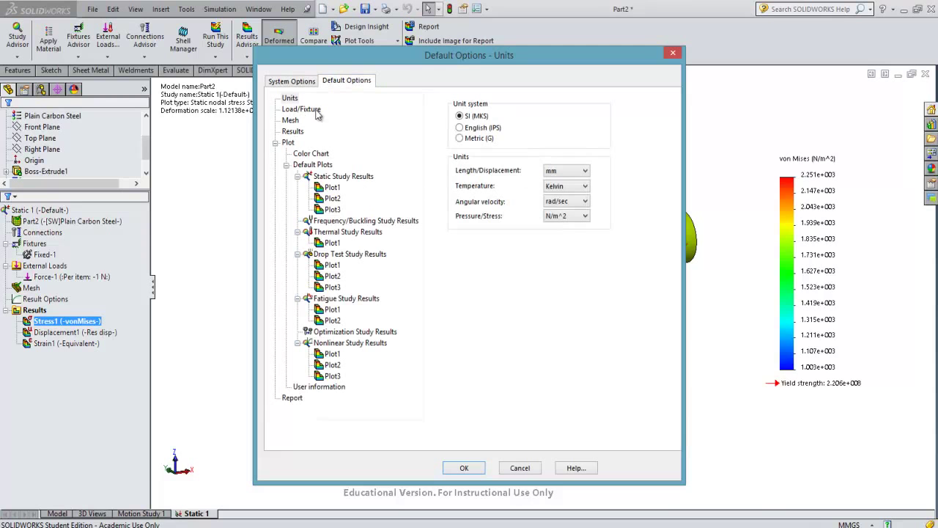
pyautogui.click(584, 215)
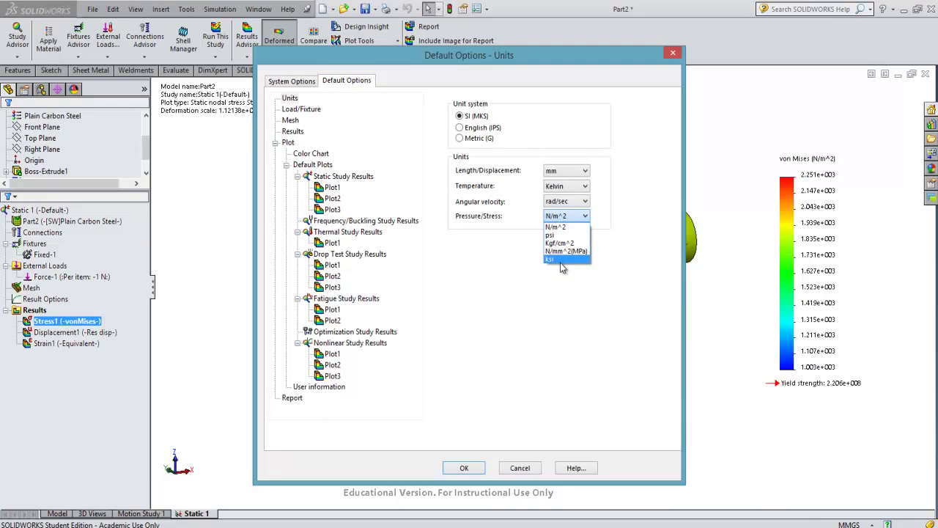
pyautogui.click(565, 251)
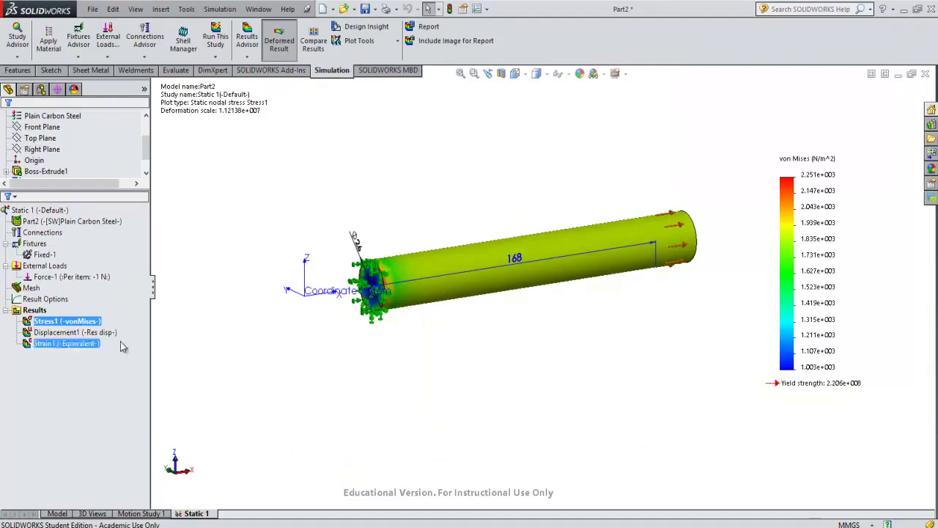
# Step: Verify N/mm^2 (MPa) in Simulation Options units, then right-click the Stress1 plot
pyautogui.click(66, 321)
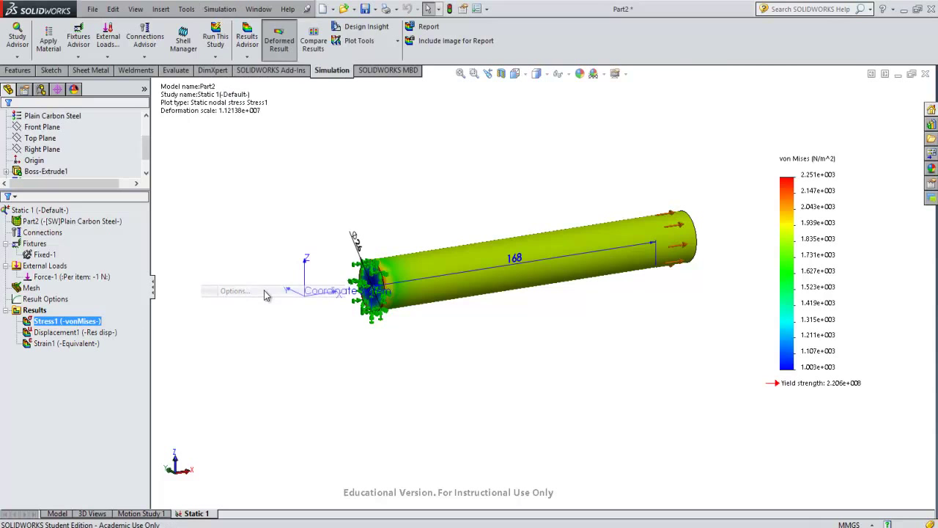
pyautogui.click(235, 291)
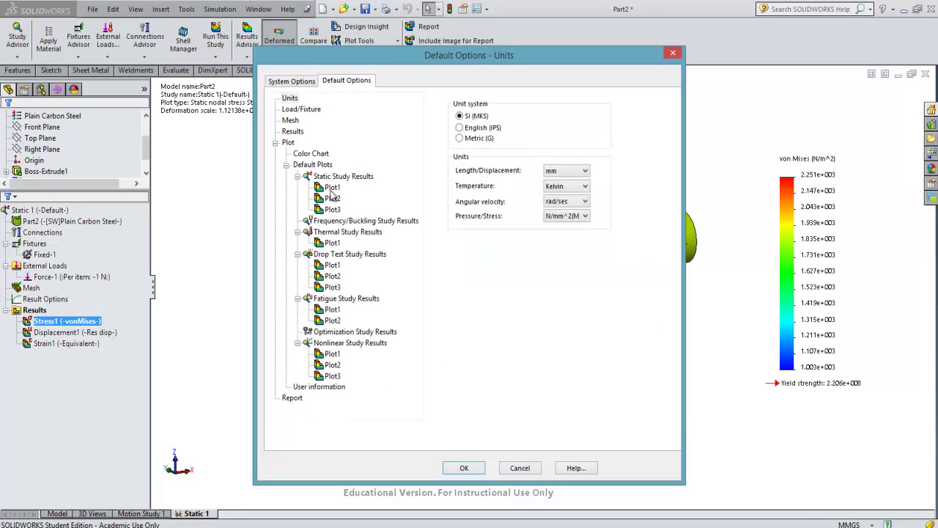
pyautogui.moveTo(333, 192)
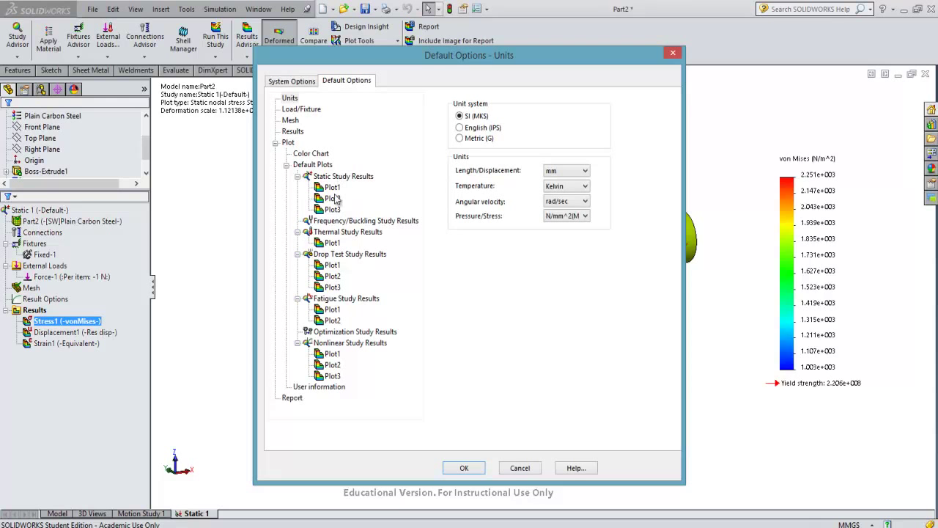
pyautogui.moveTo(334, 198)
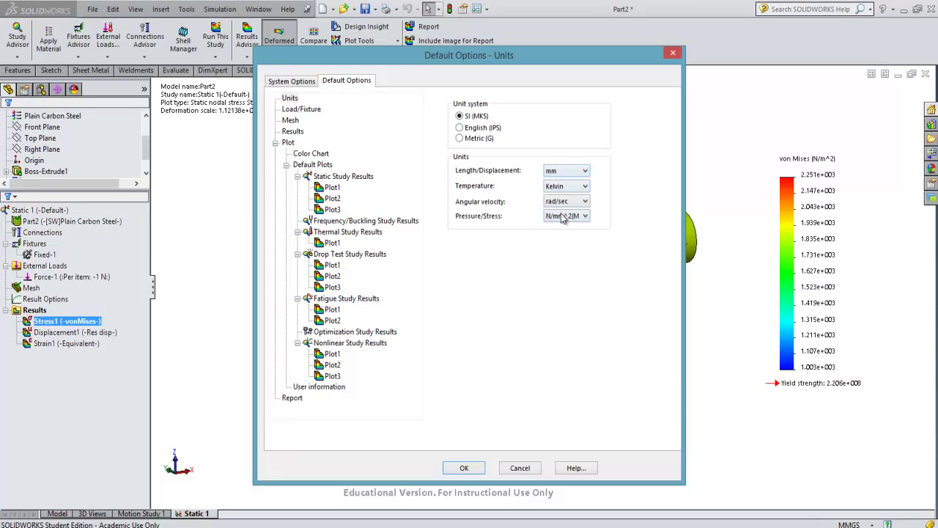
pyautogui.moveTo(563, 186)
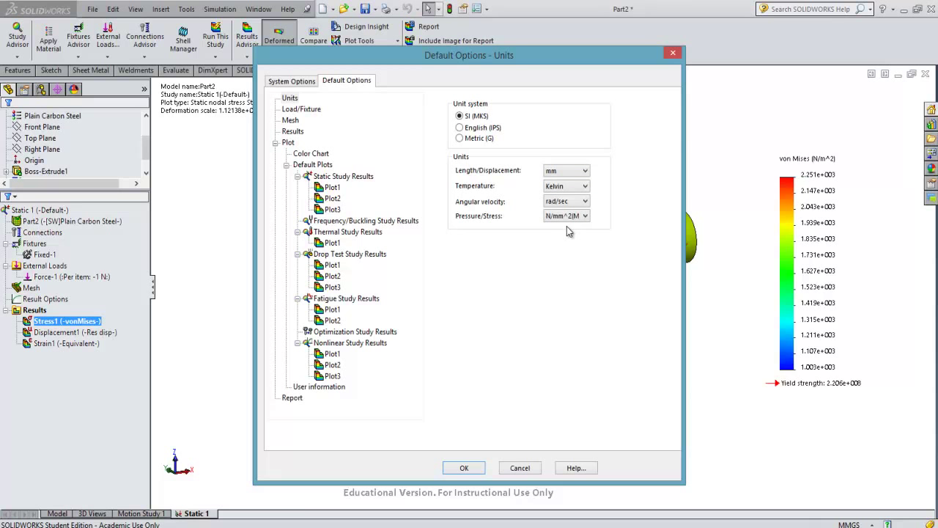
pyautogui.moveTo(701, 275)
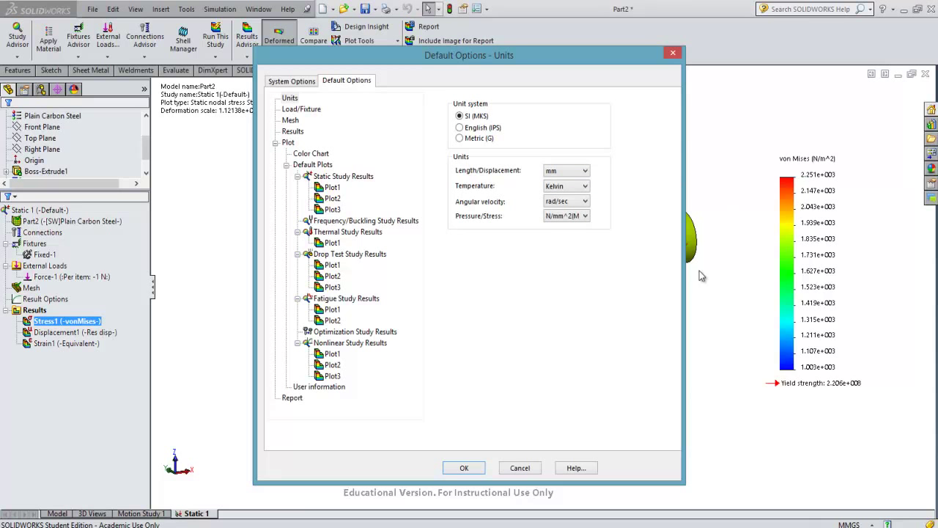
pyautogui.click(464, 467)
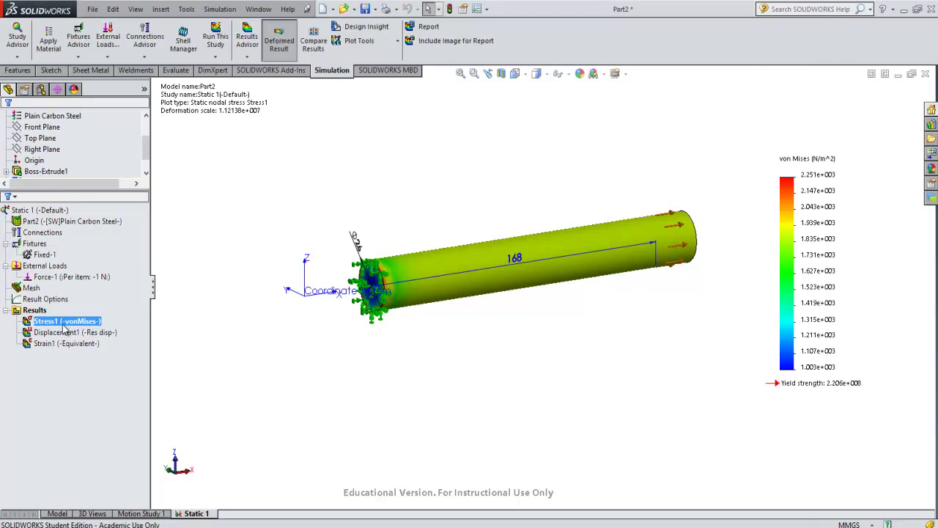
pyautogui.rightClick(66, 321)
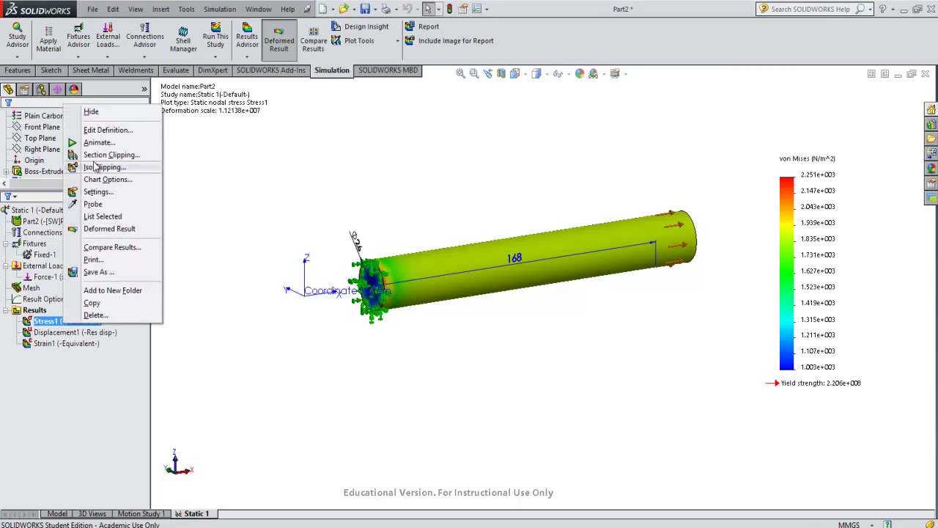